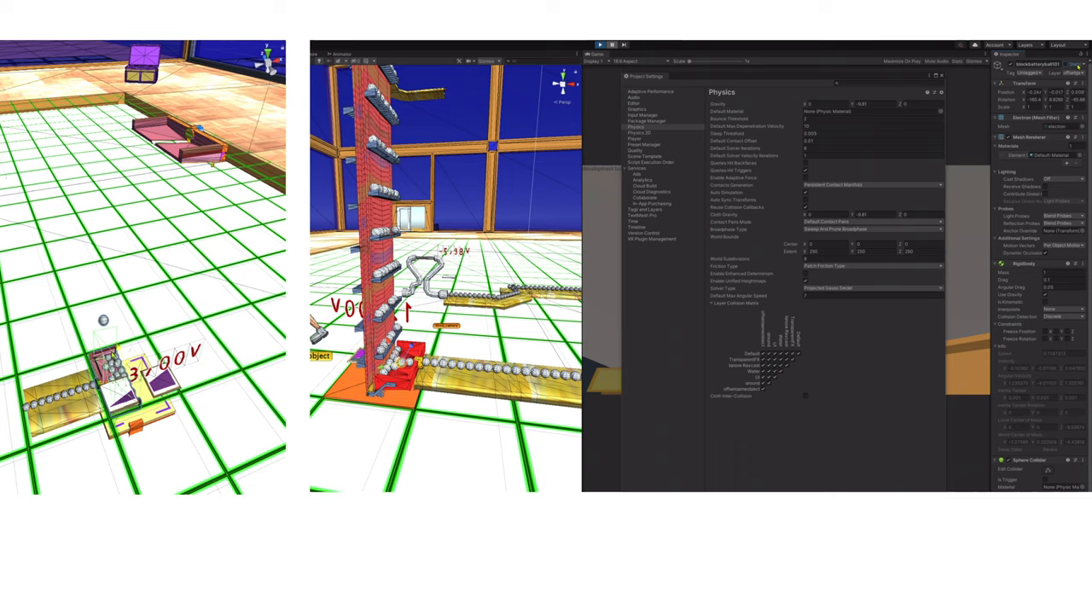
Select the block_Acol track piece to show its layer and Mesh Collider in the Inspector
left_click(1062, 72)
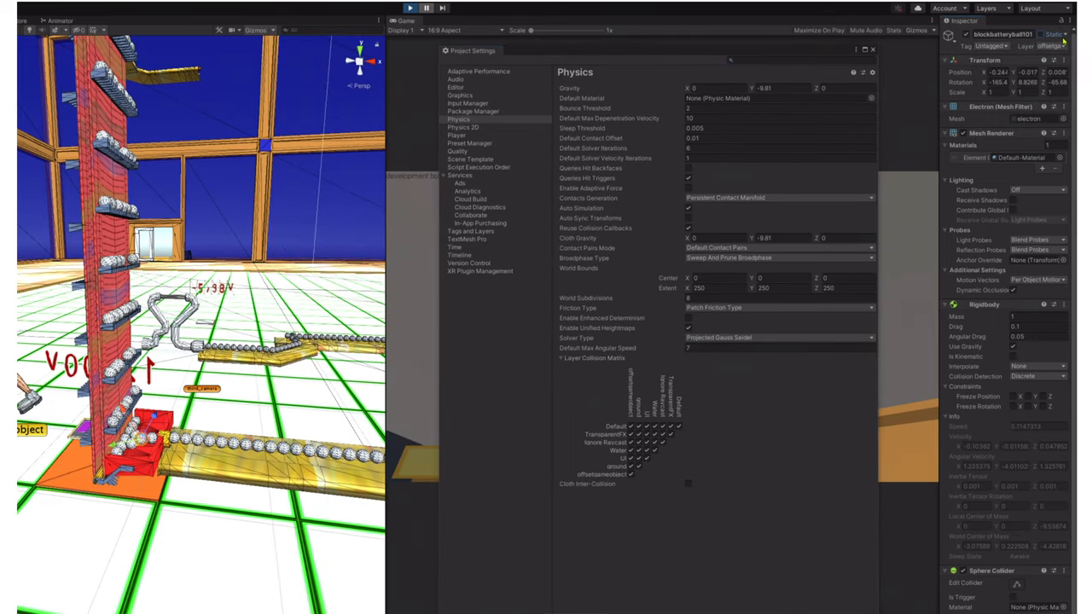
left_click(1049, 45)
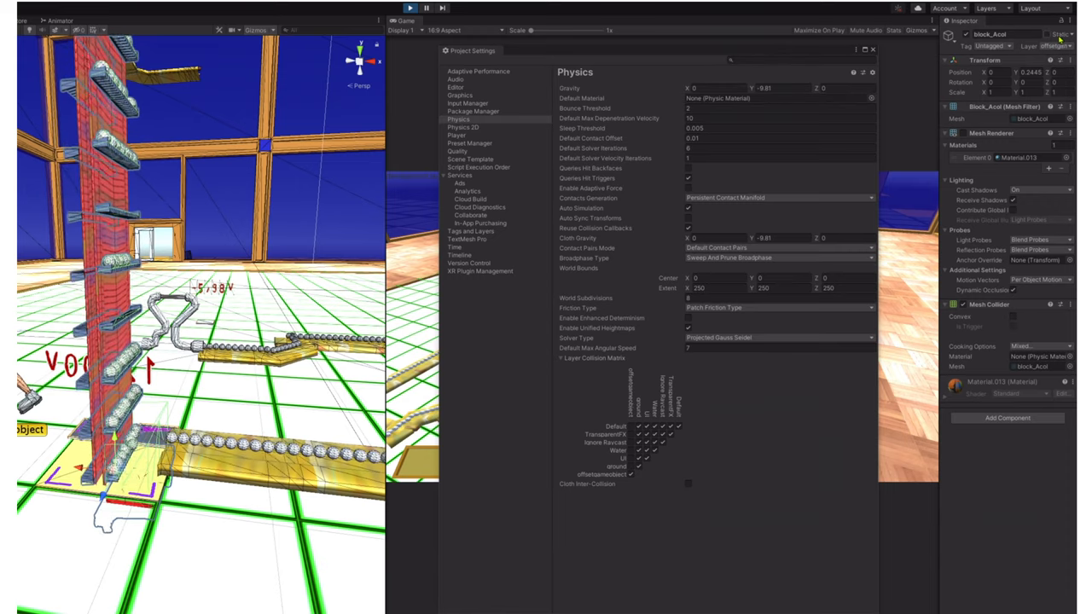
left_click(1053, 46)
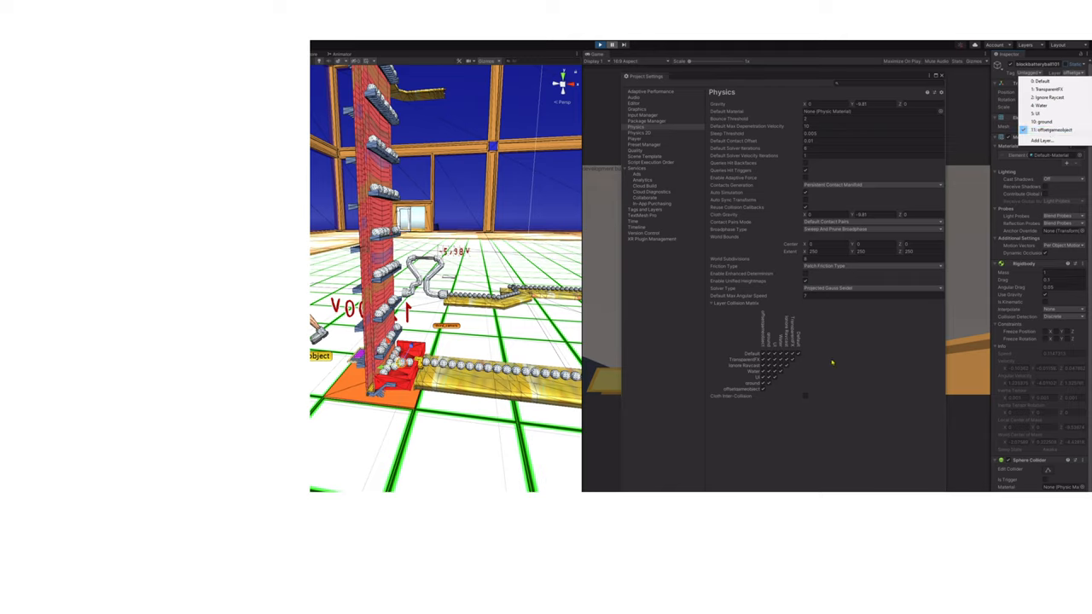
mouse_move(435, 401)
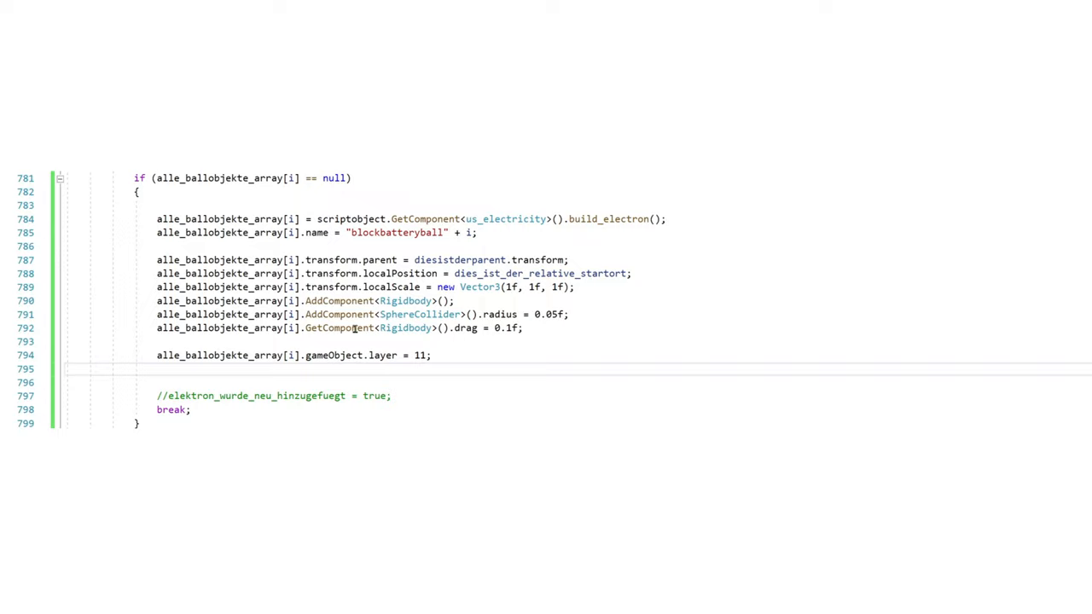
mouse_move(304, 356)
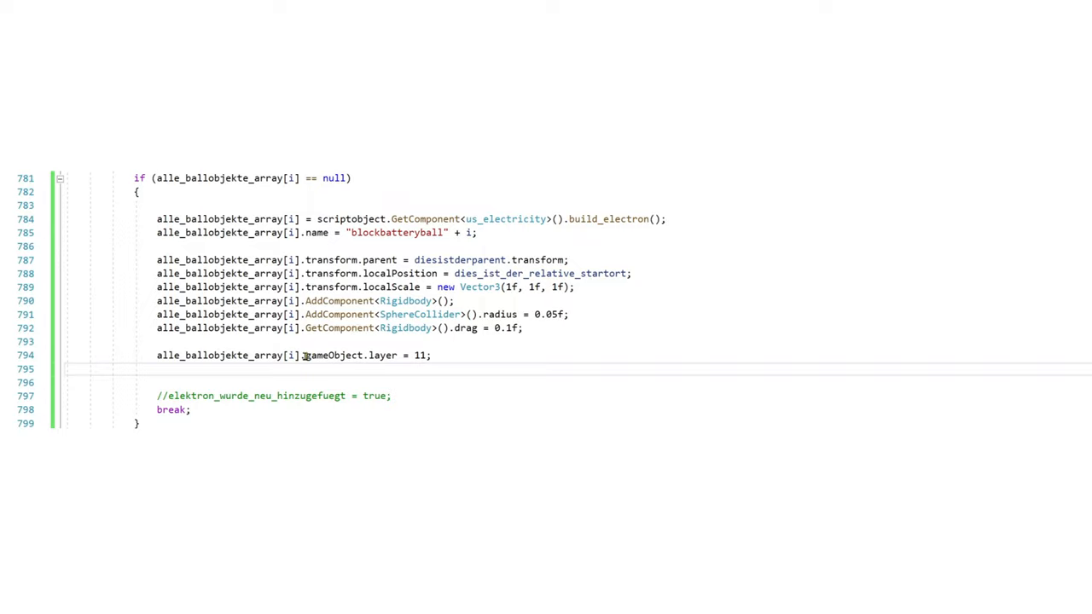
mouse_move(303, 362)
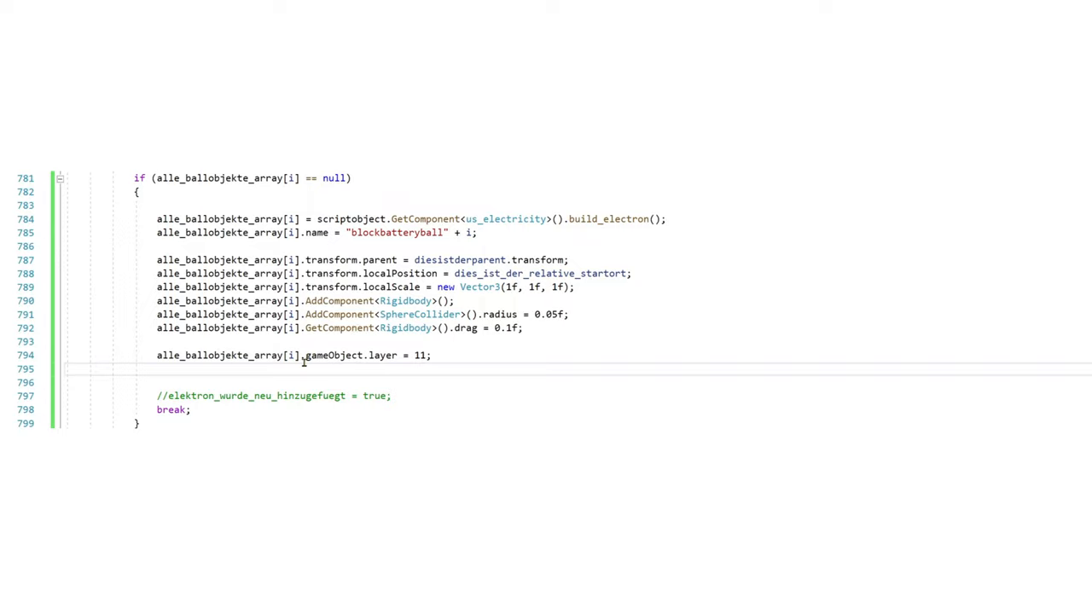